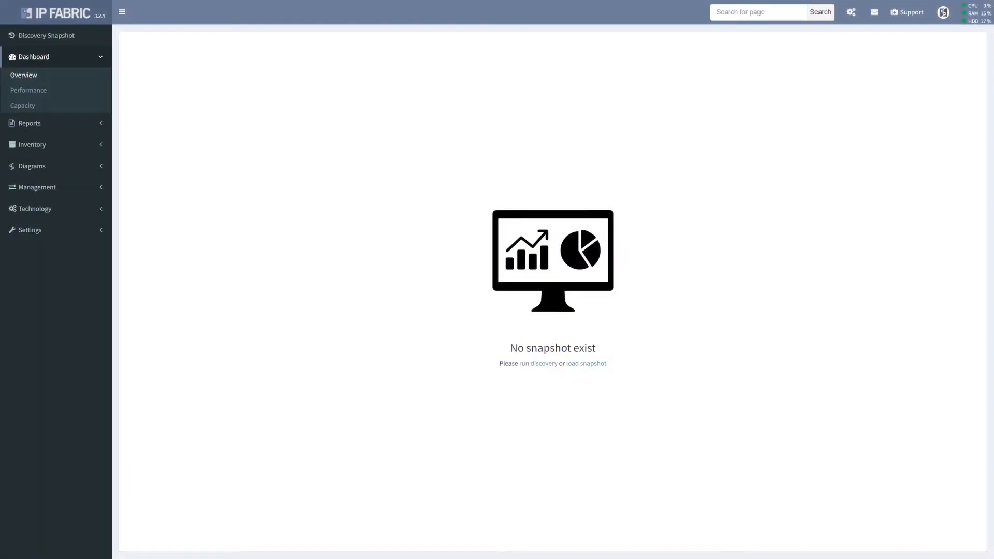
mouse_move(60, 420)
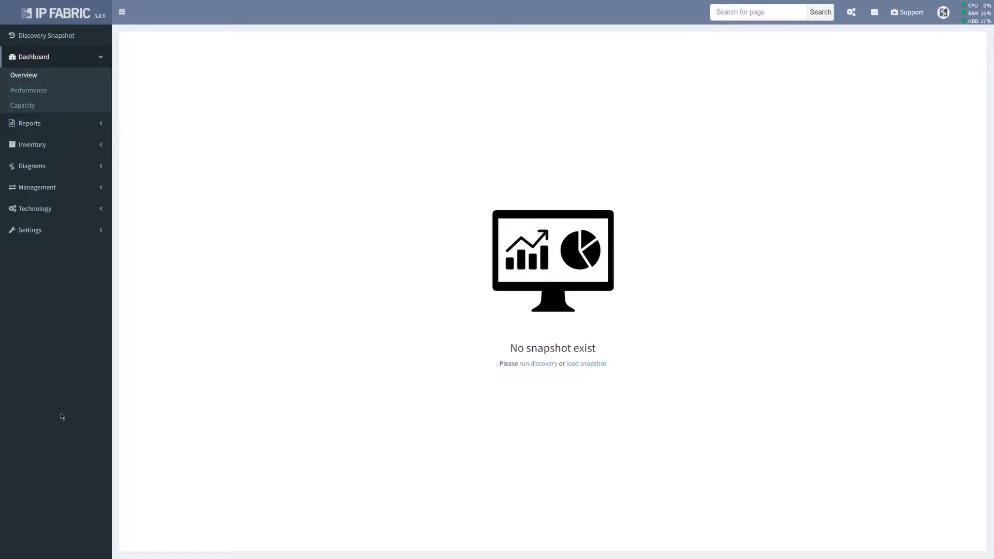
mouse_move(69, 413)
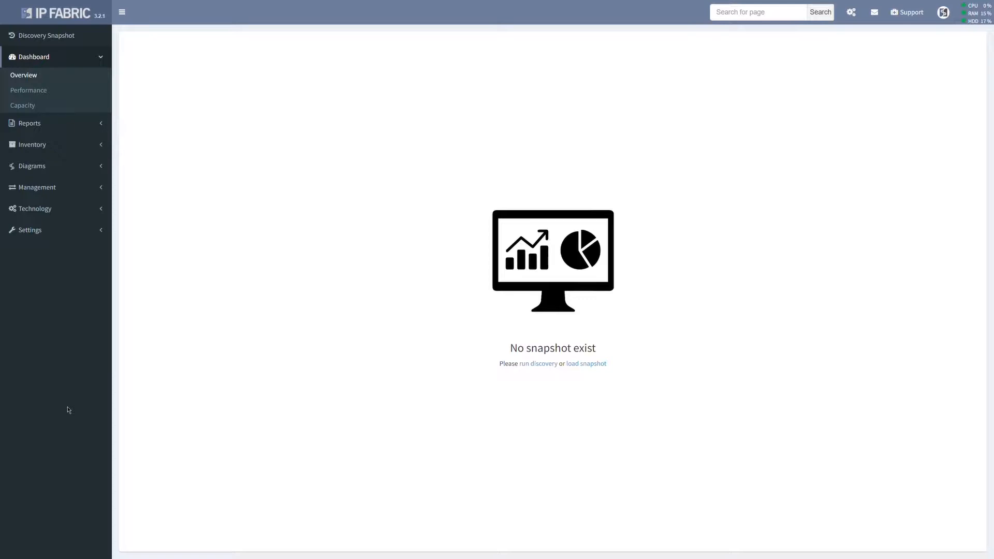
mouse_move(56, 123)
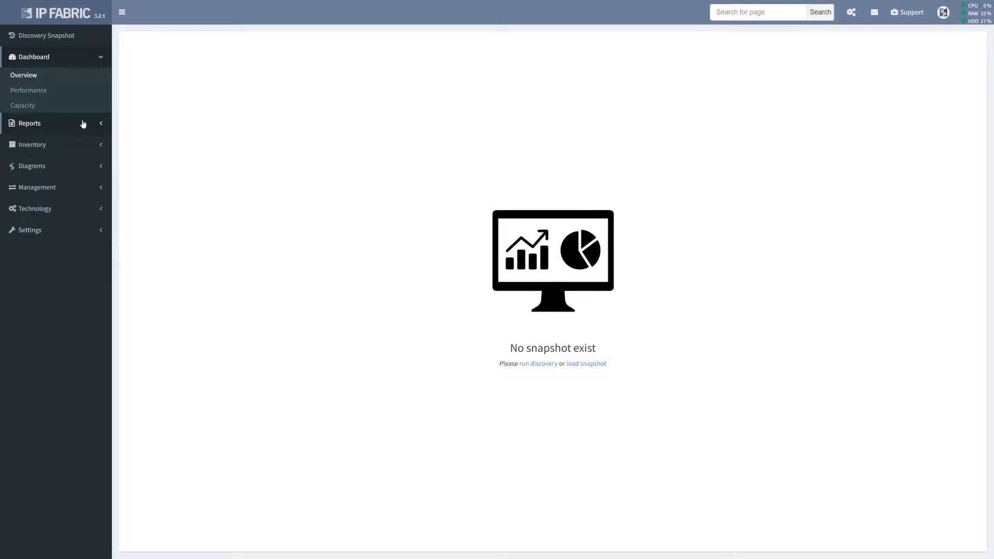
mouse_move(72, 187)
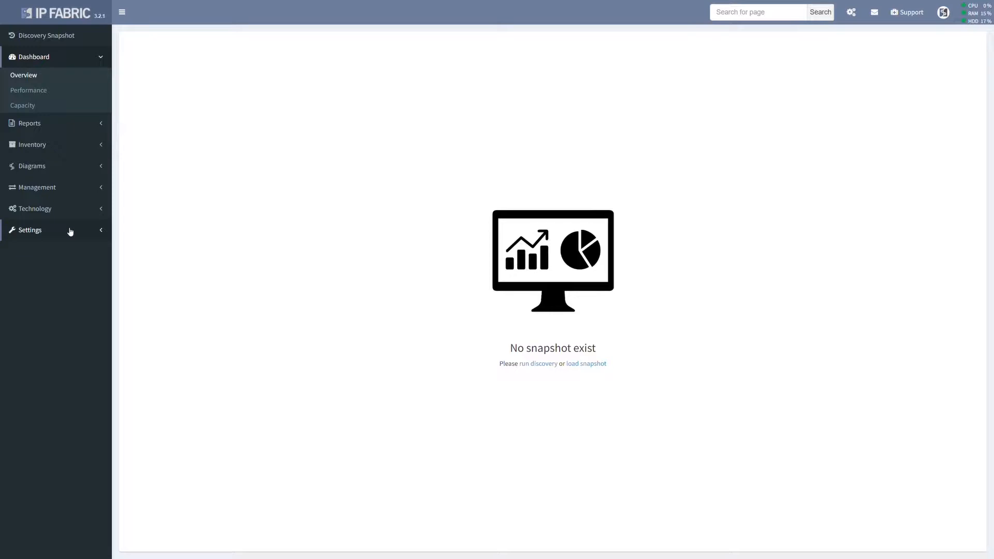
Reach the Setup Wizard from the Settings section of the navigation.
click(29, 230)
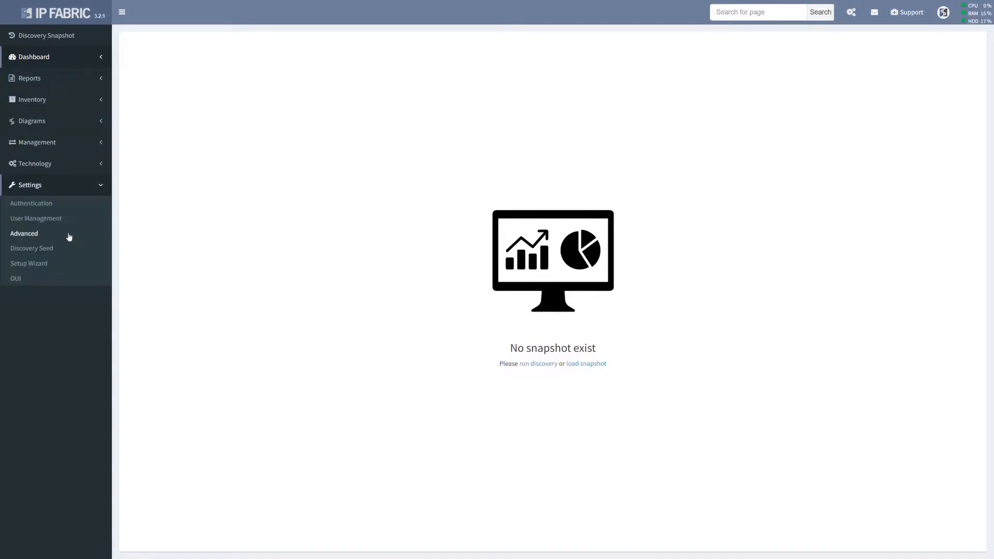
mouse_move(63, 267)
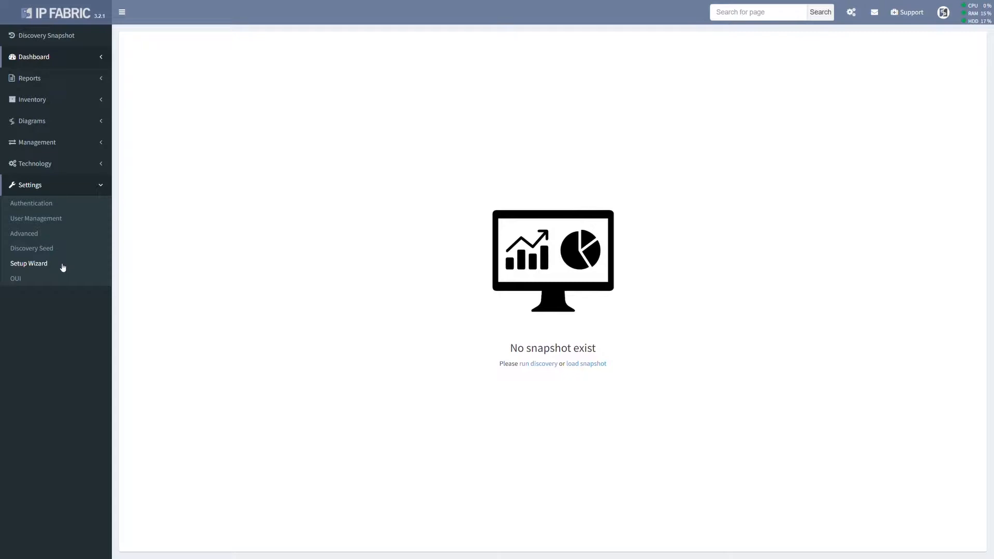
click(29, 263)
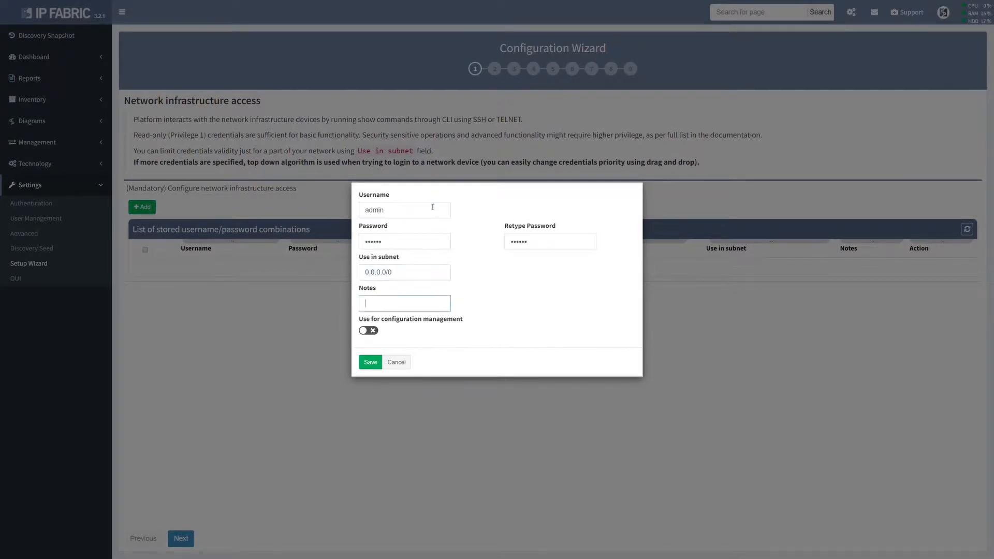
Store device logins admin and admin02, both enabled for configuration management.
click(369, 362)
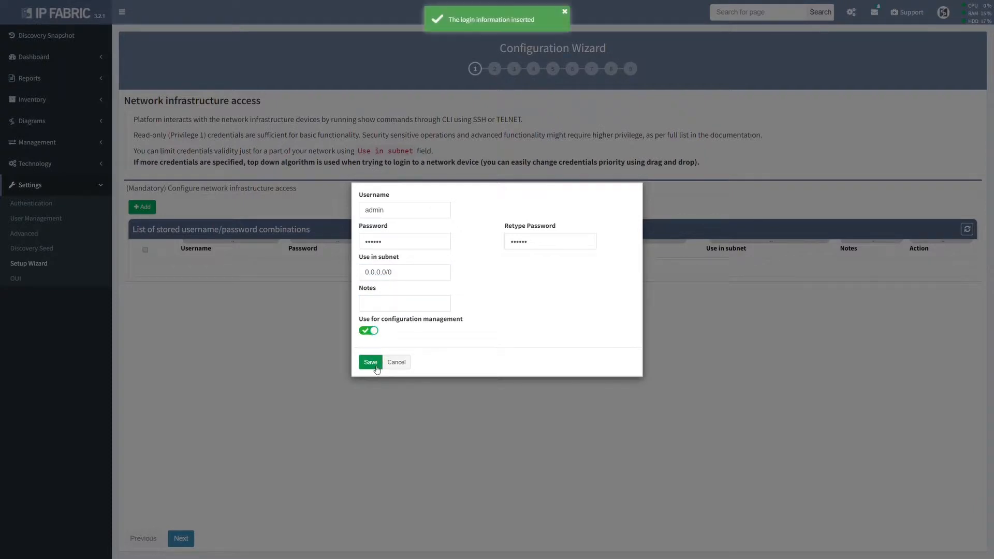
click(371, 363)
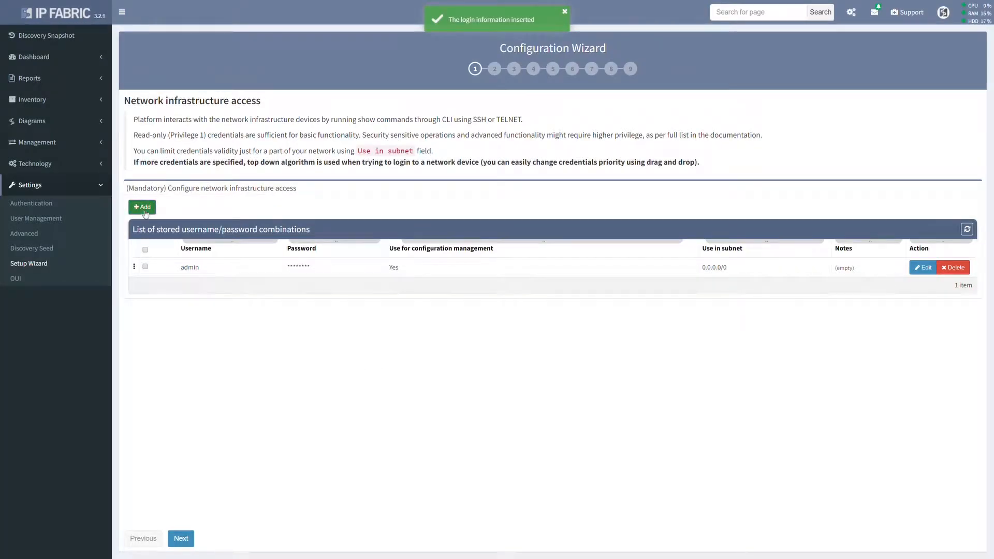
click(142, 207)
text(admin02)
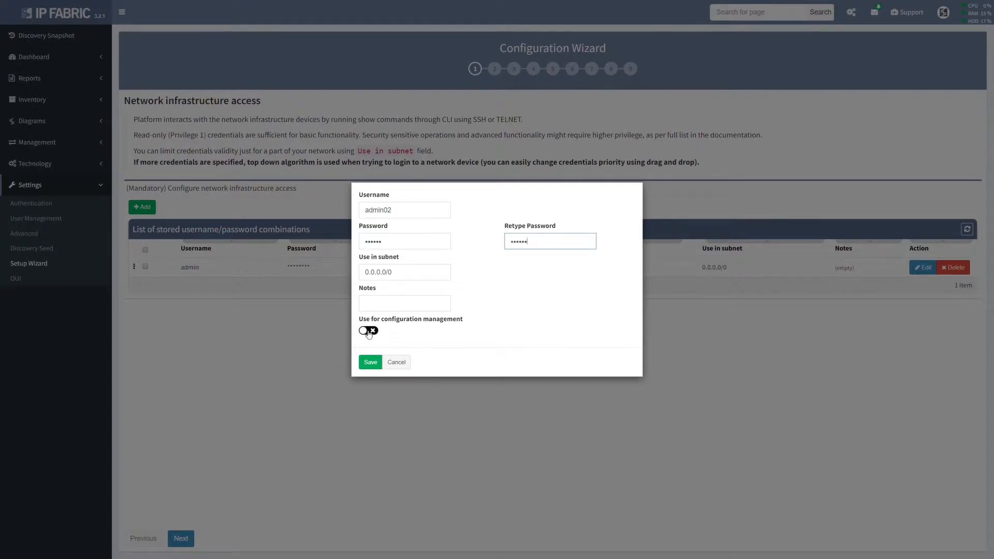
click(370, 362)
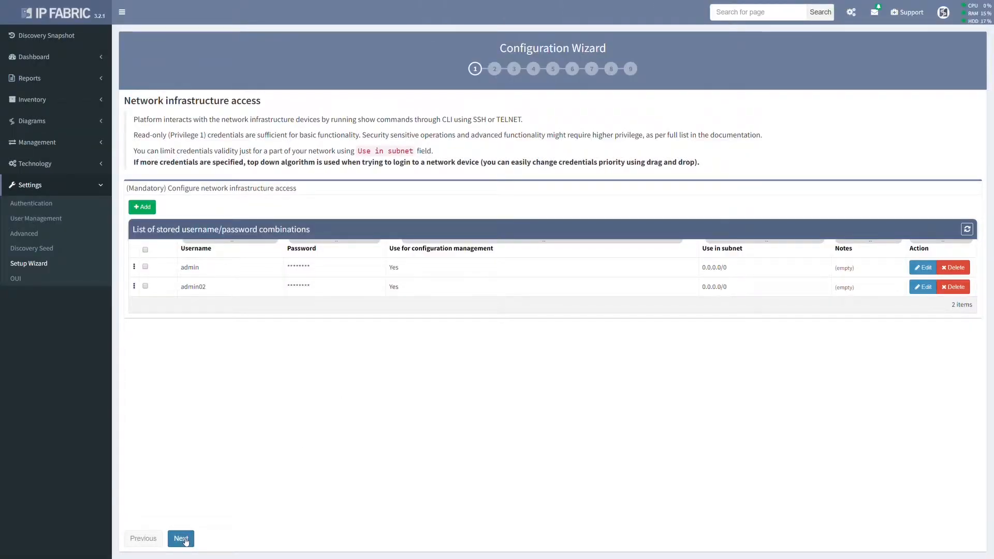
Add one enable password noted 'Main Enable Password' on the enable mode passwords step.
click(180, 538)
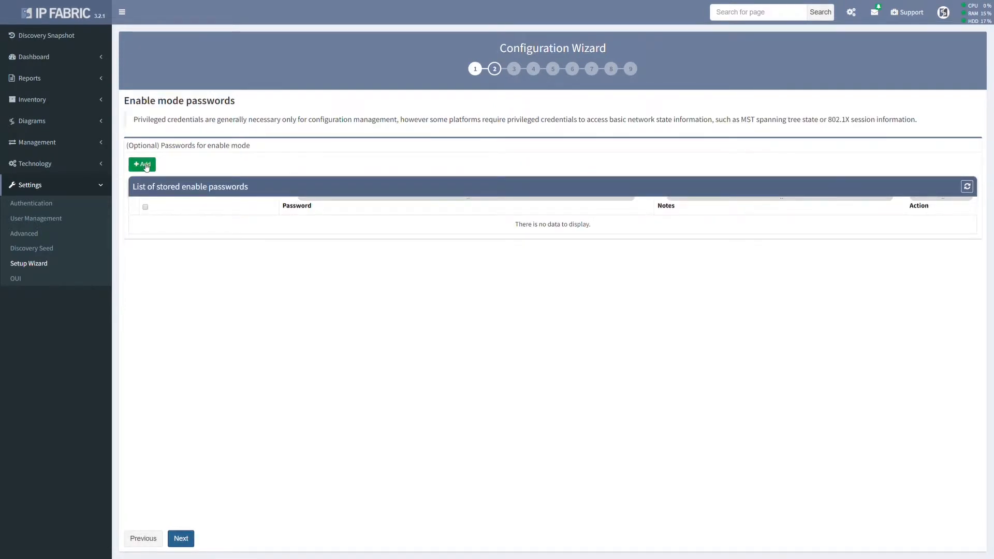
click(142, 165)
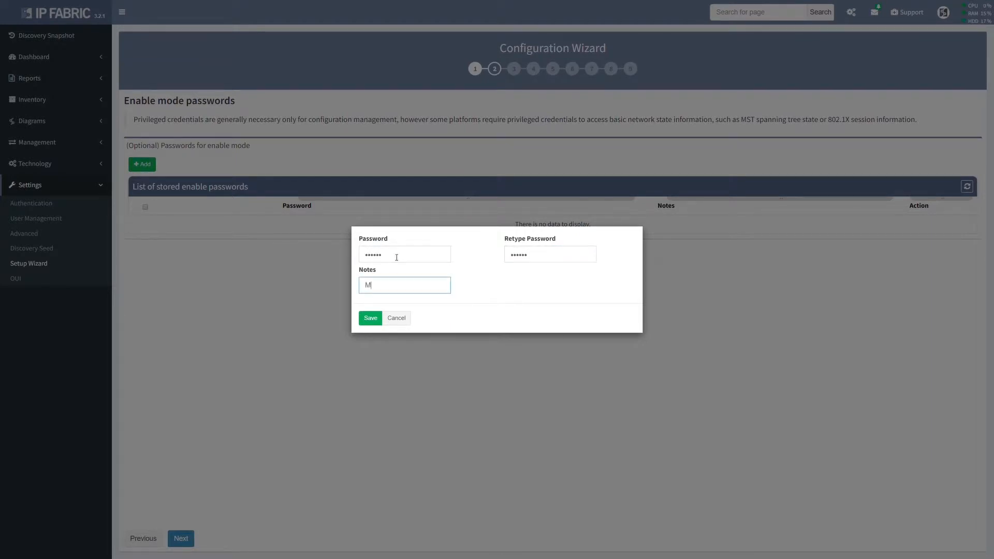
text(ain Enable P)
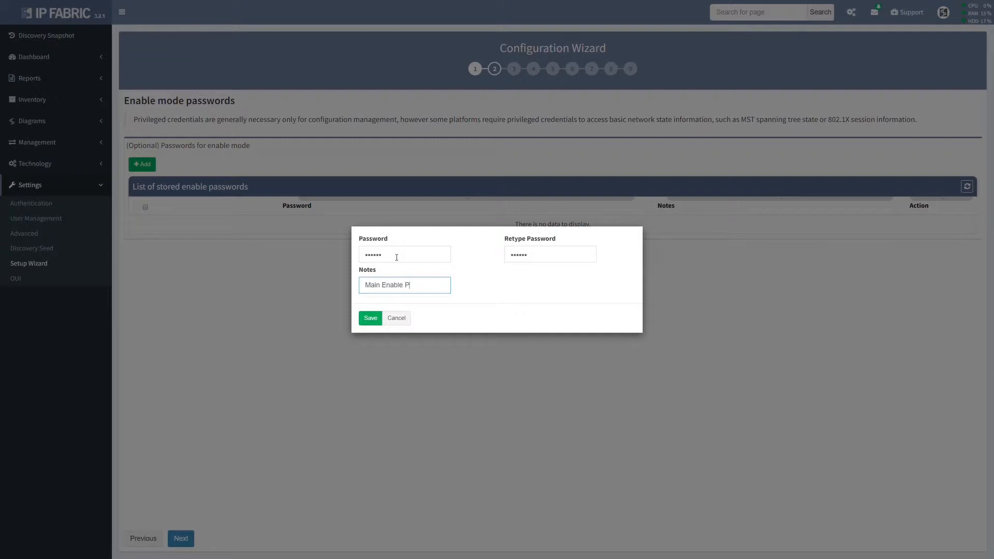
text(assword)
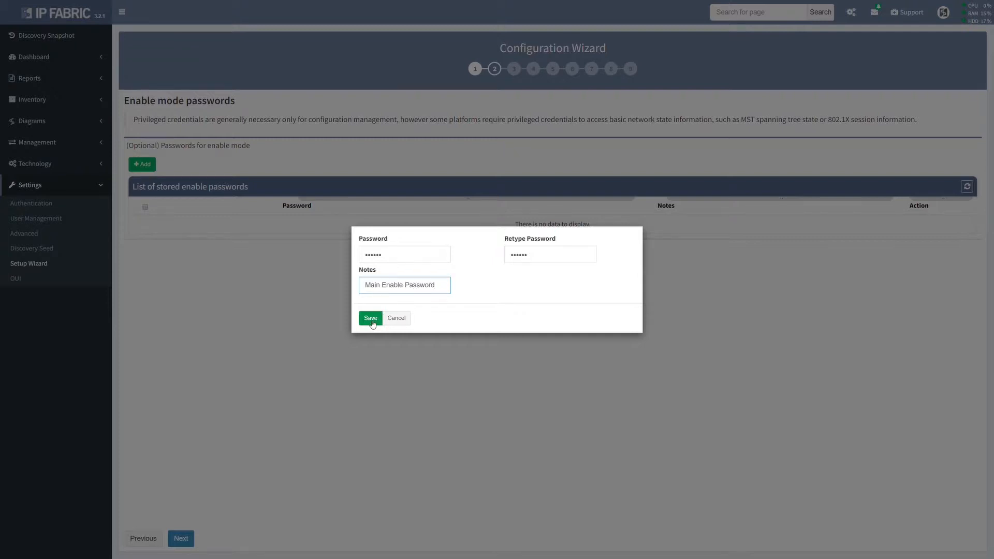
click(371, 317)
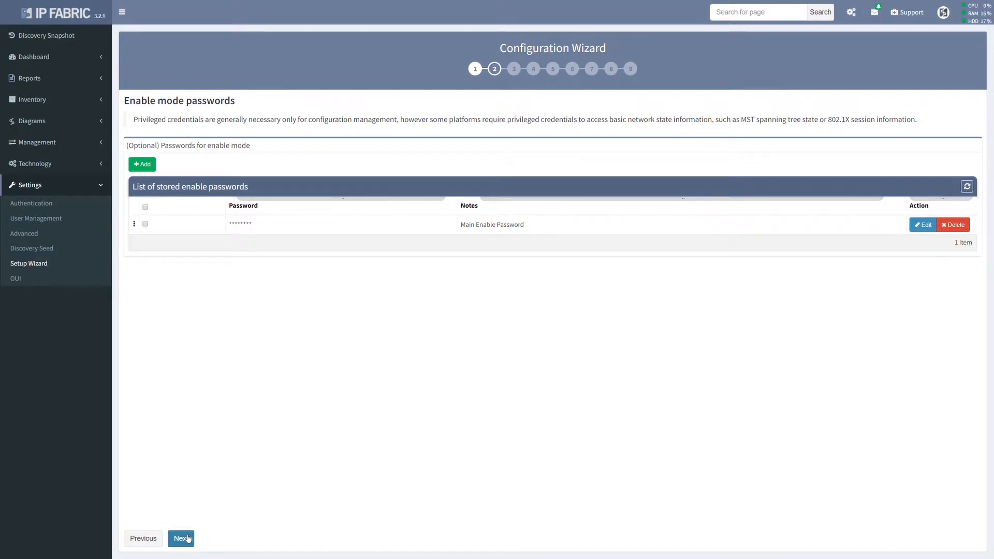
Enter discovery seeds 10.10.80.254, 10.10.85.1 and 10.10.70.0/24 on the starting points step.
click(181, 538)
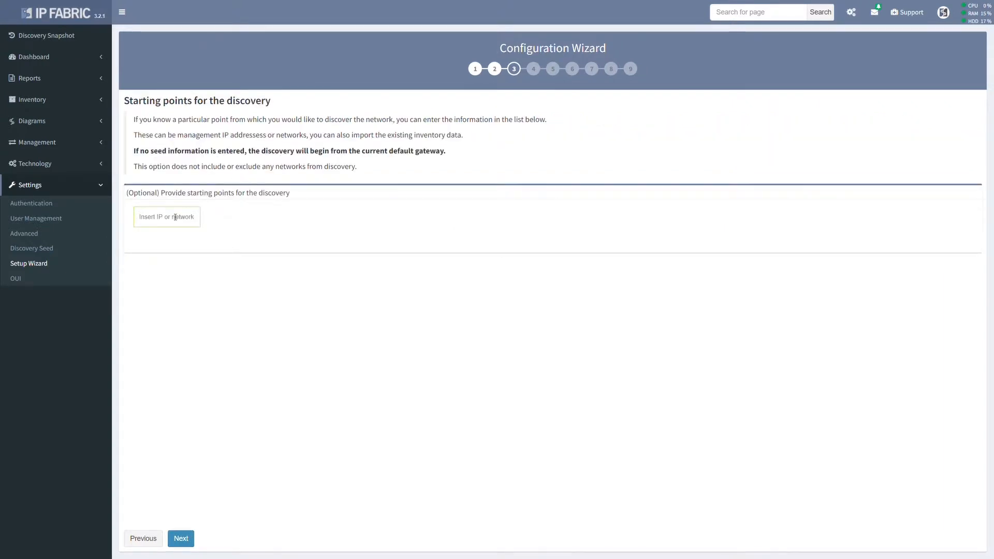
text(10.10)
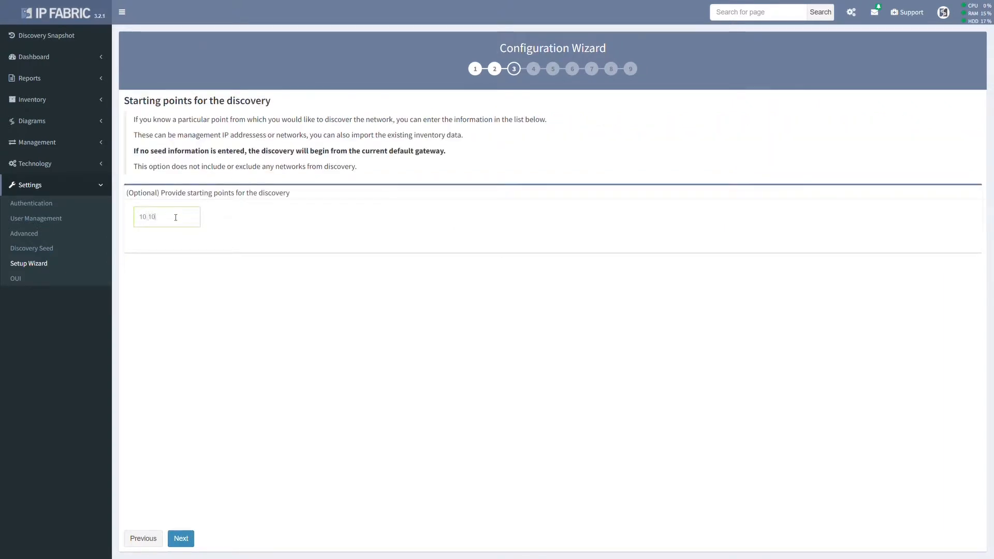
text(.80.254)
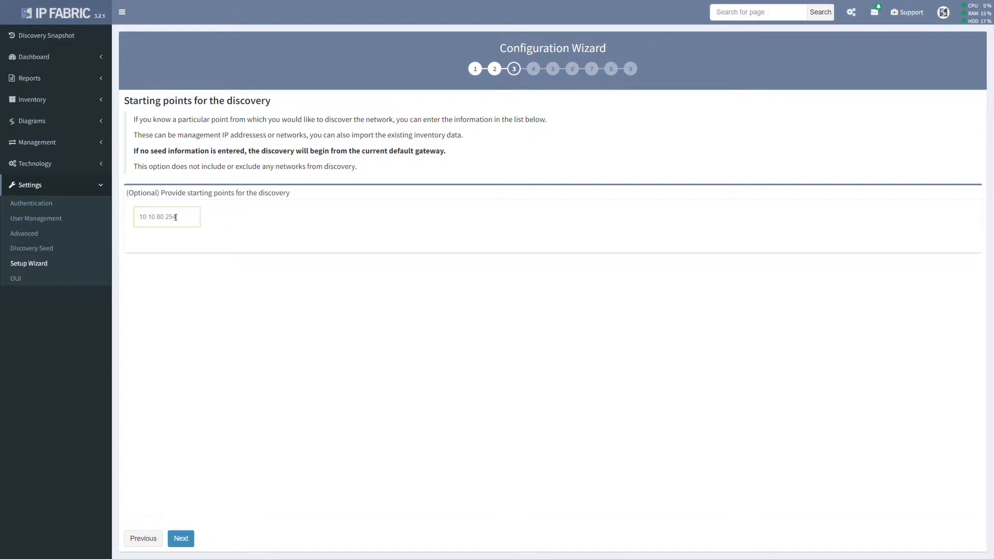
key(Return)
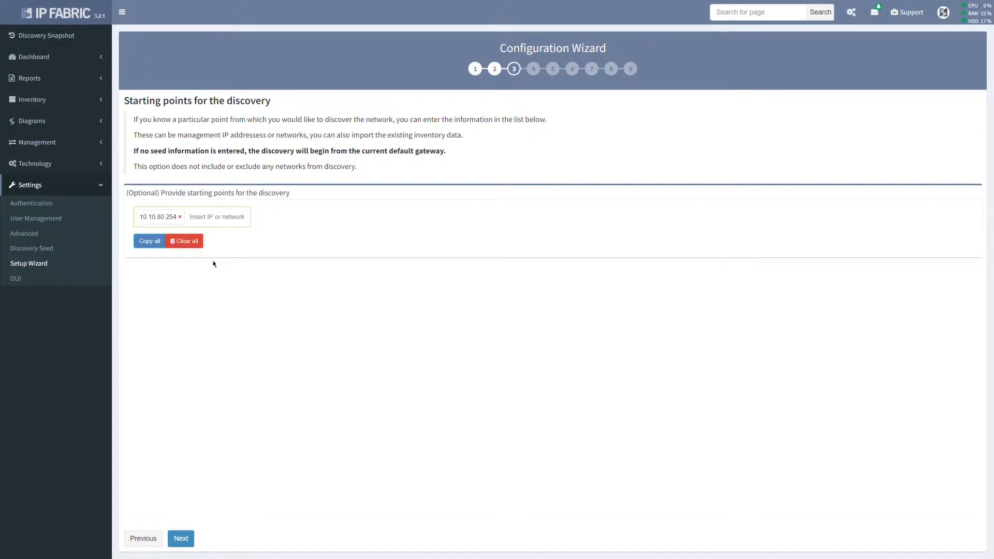
text(10.10)
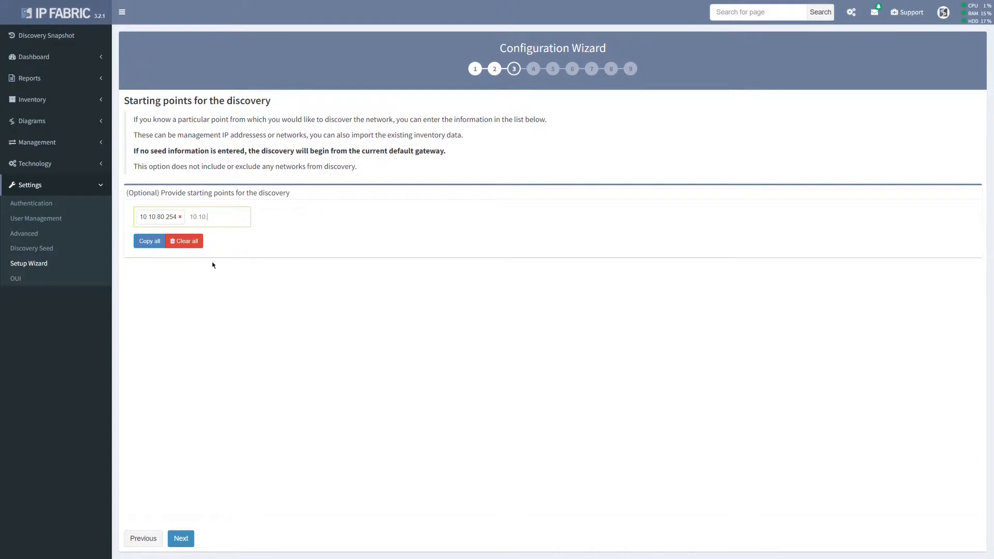
text(.85.)
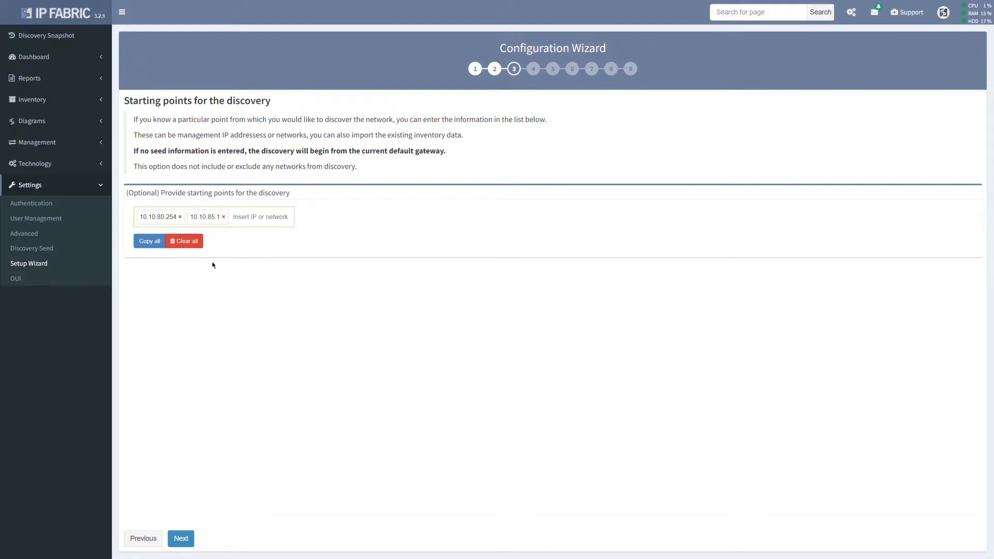
text(10.10.70.0)
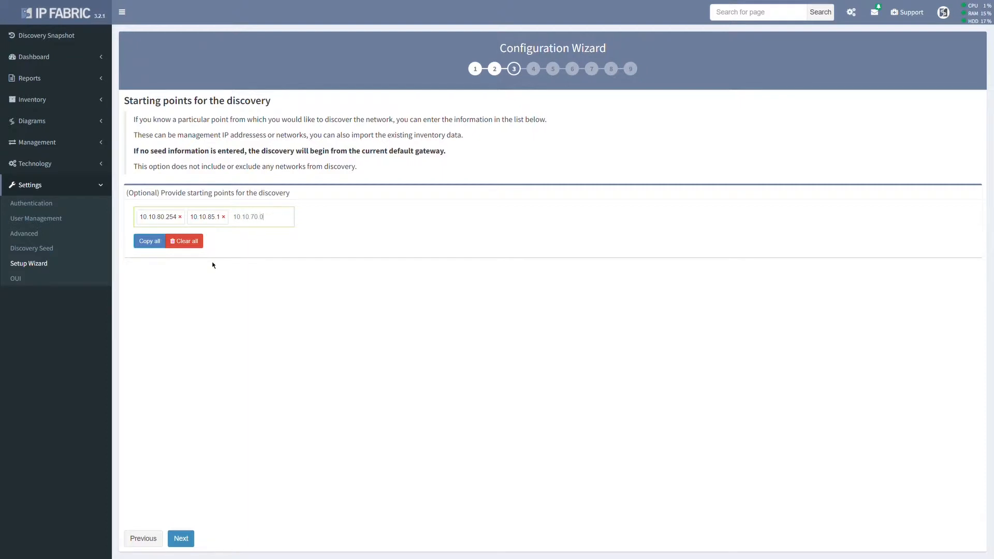
text(/24)
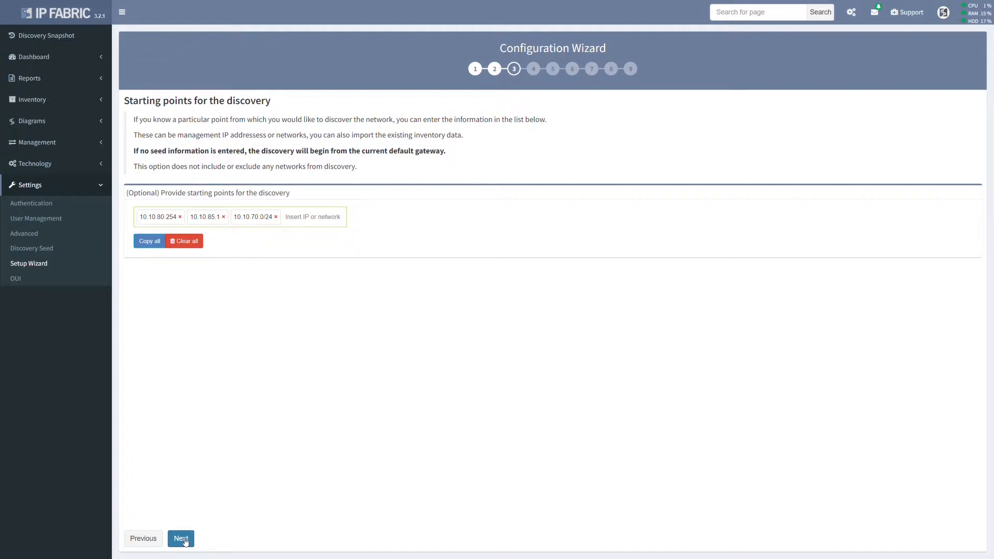
Exclude 172.16.0.0/29 from discovery on the include/exclude networks step.
click(180, 539)
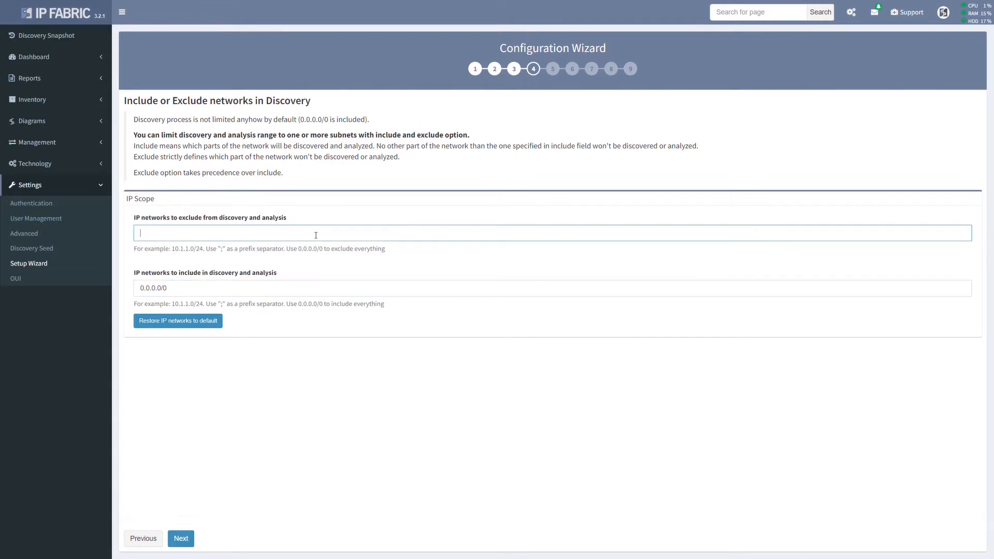
text(172.)
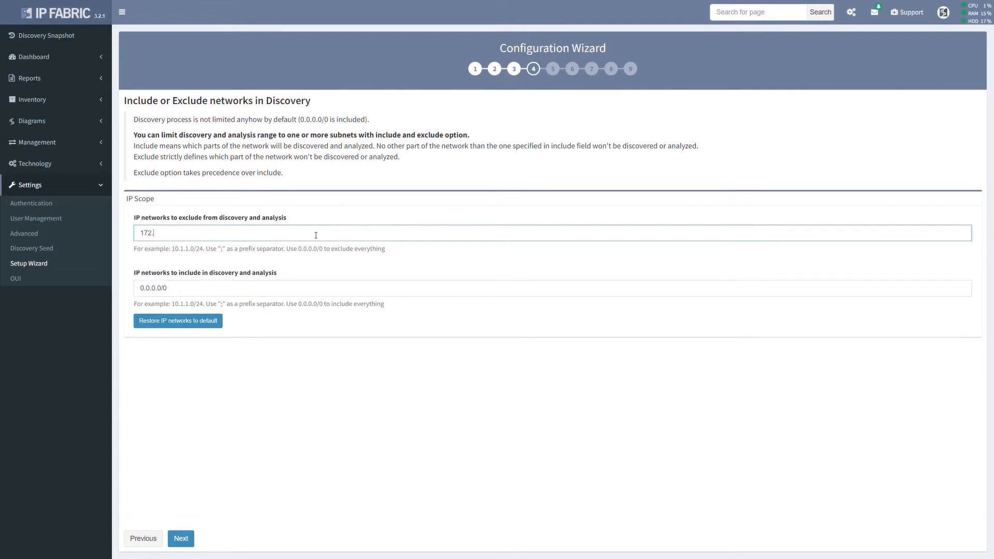
text(16.0)
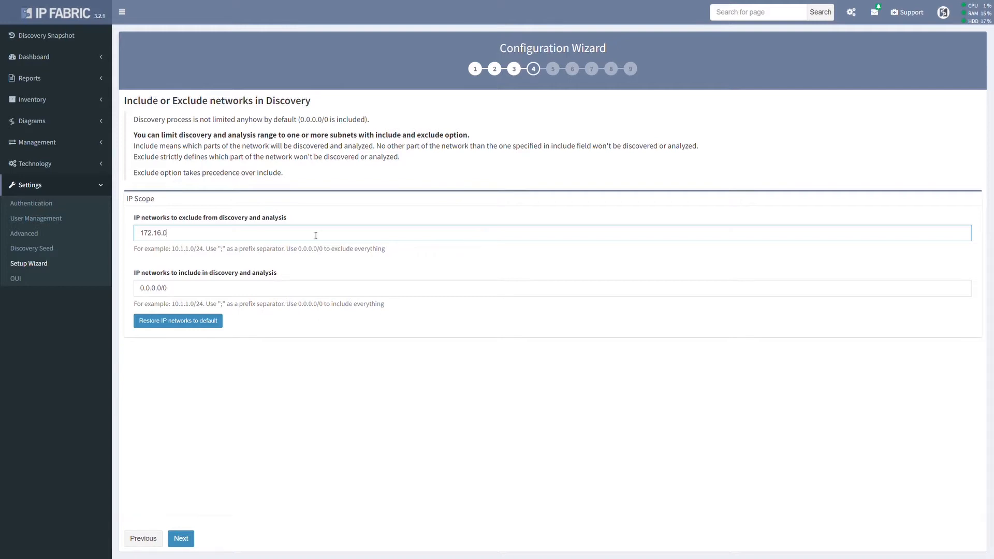
text(0/29)
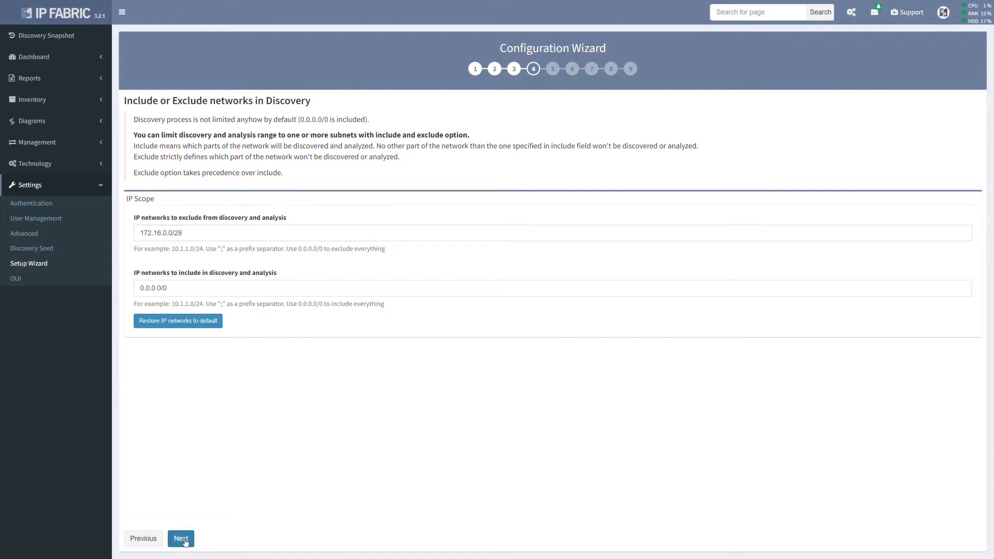
Save the discovery scope and leave the CLI parallel-session limit toggled off after trying it on.
click(180, 538)
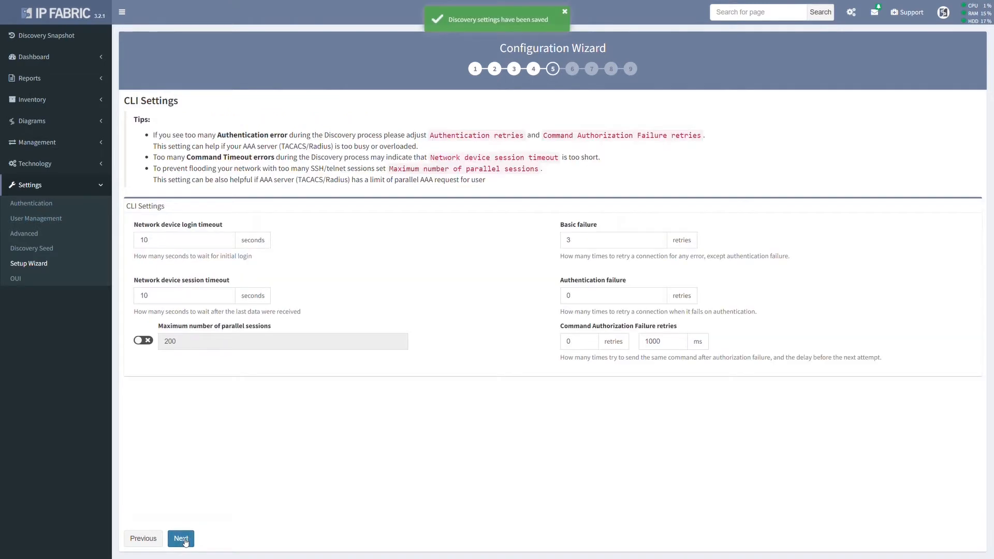
mouse_move(195, 465)
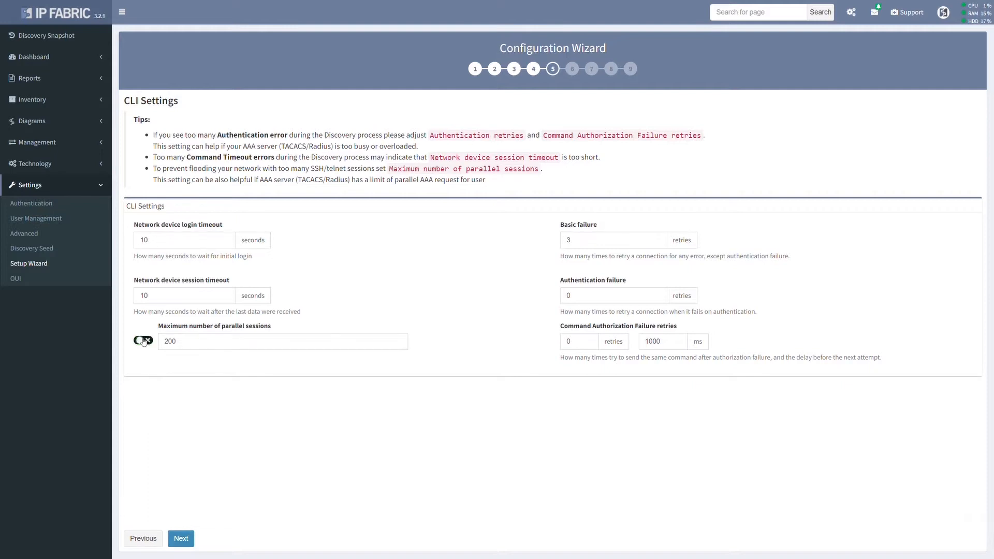
click(142, 340)
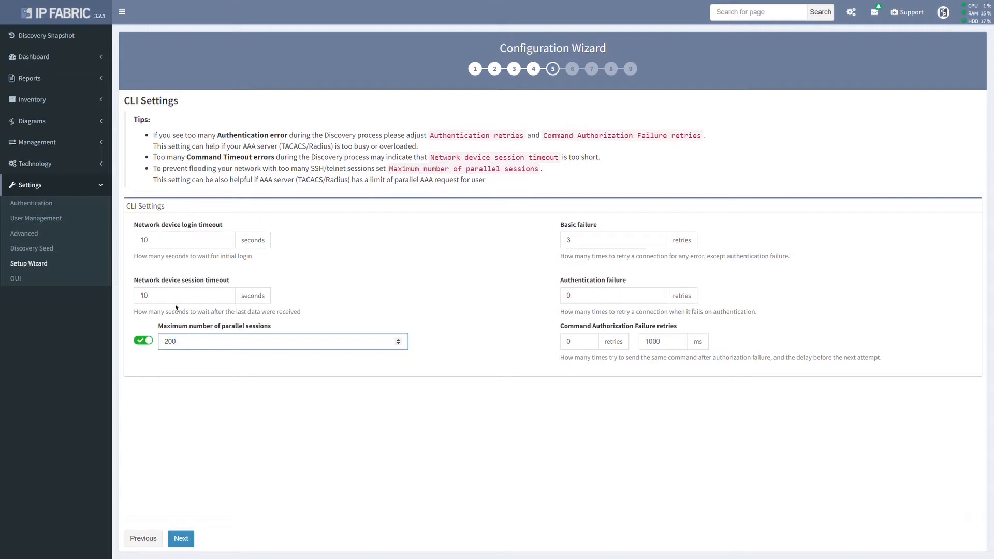
click(184, 295)
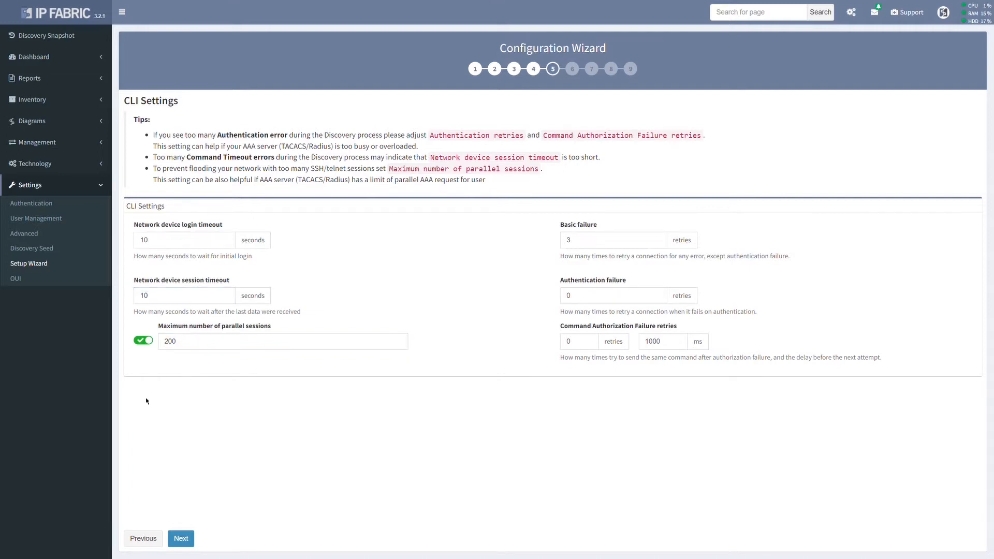
mouse_move(146, 363)
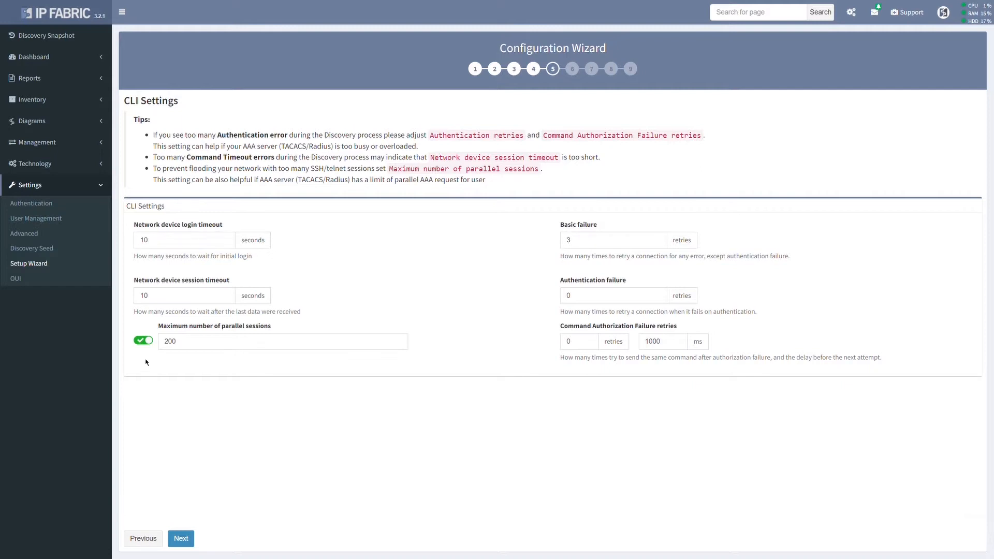
click(143, 340)
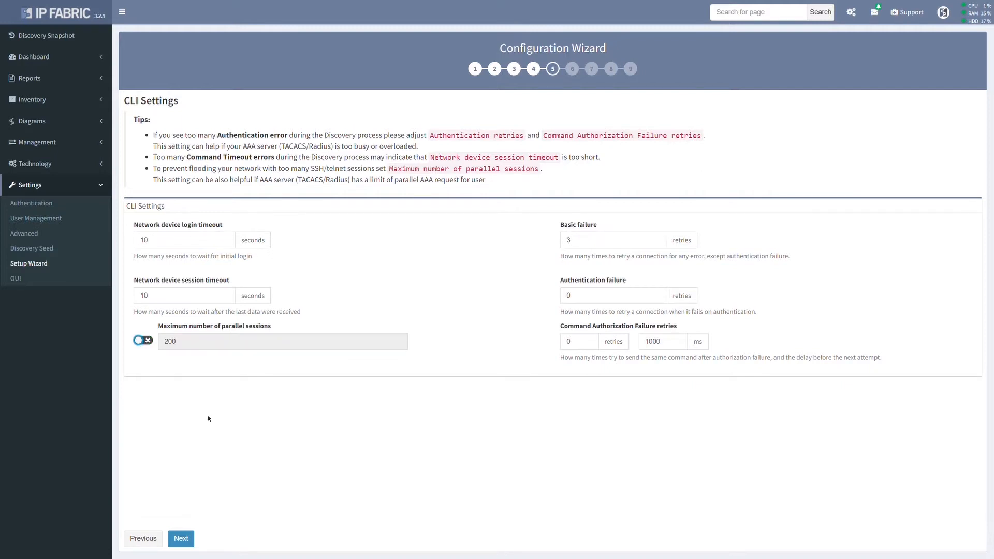
mouse_move(194, 480)
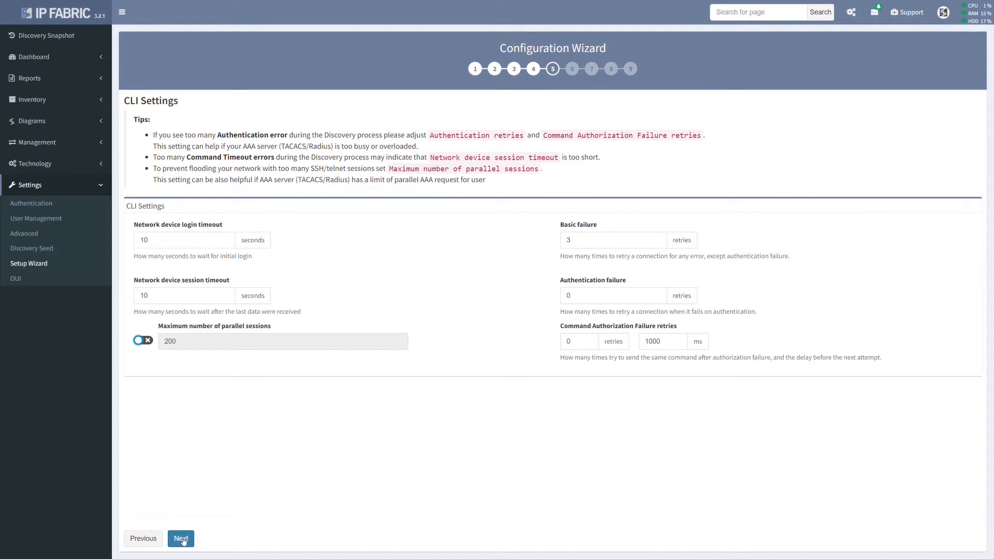
Set configuration management to a daily schedule at 0 hours 0 minutes.
click(180, 539)
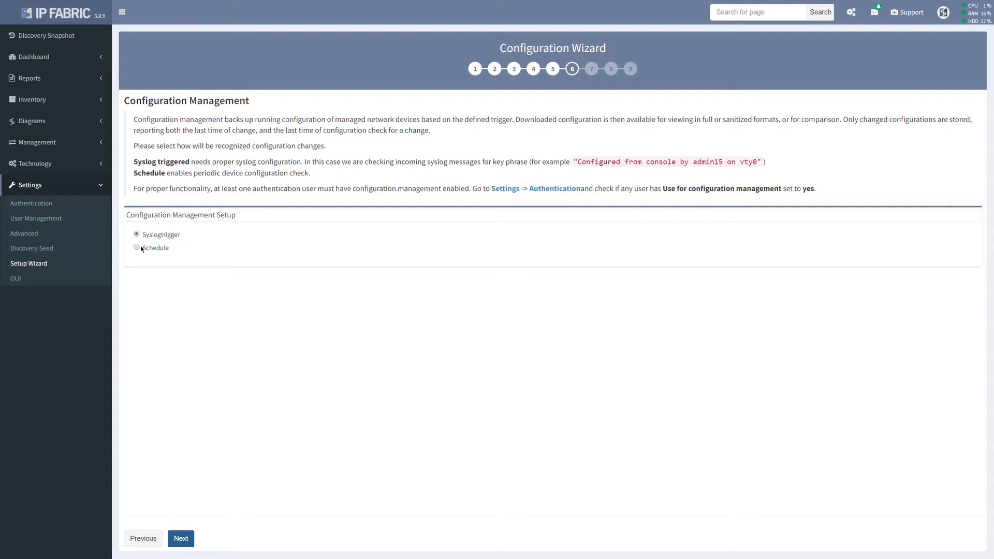
click(137, 247)
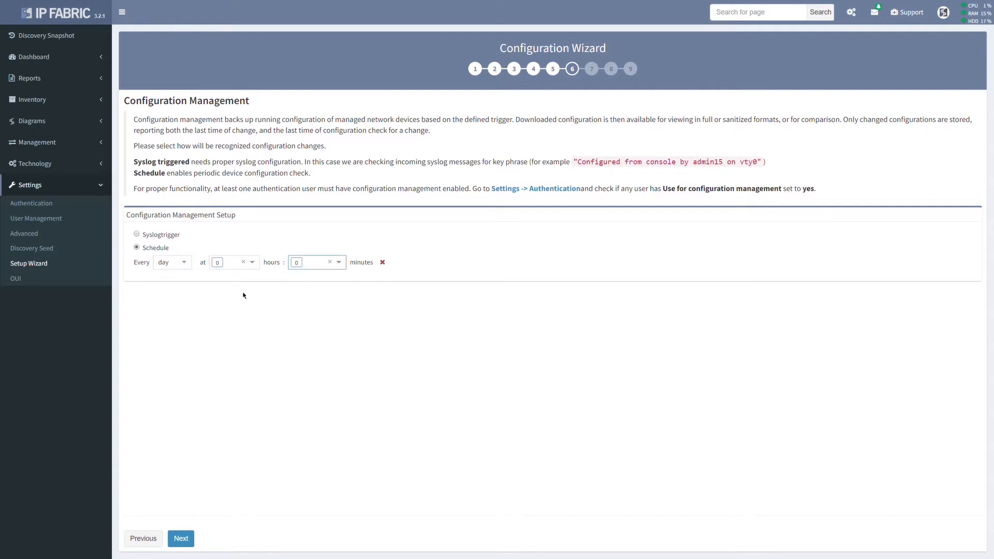
click(172, 262)
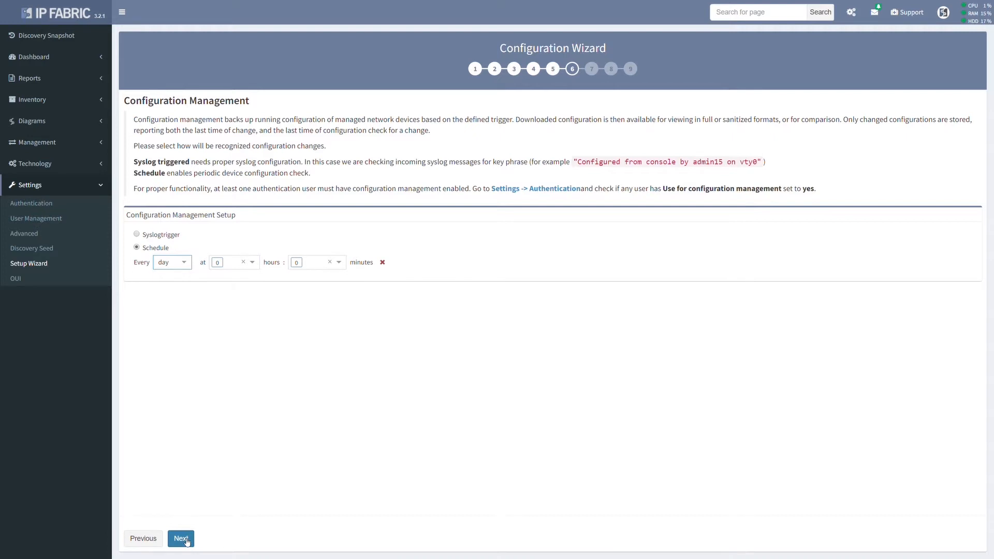
Reach the site separation step, keeping Routing & Switching domain boundaries and upper-case hostnames.
click(180, 538)
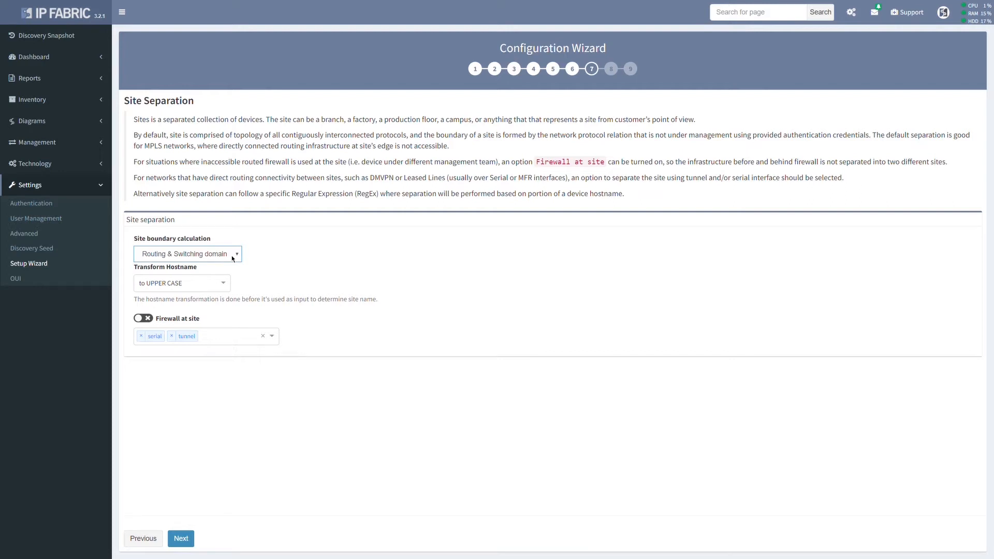
mouse_move(232, 270)
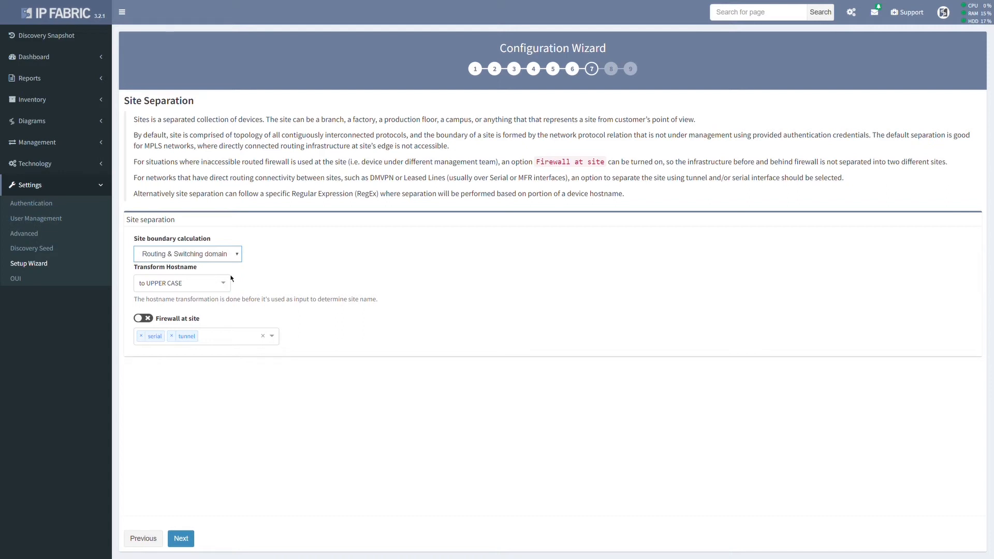
mouse_move(228, 286)
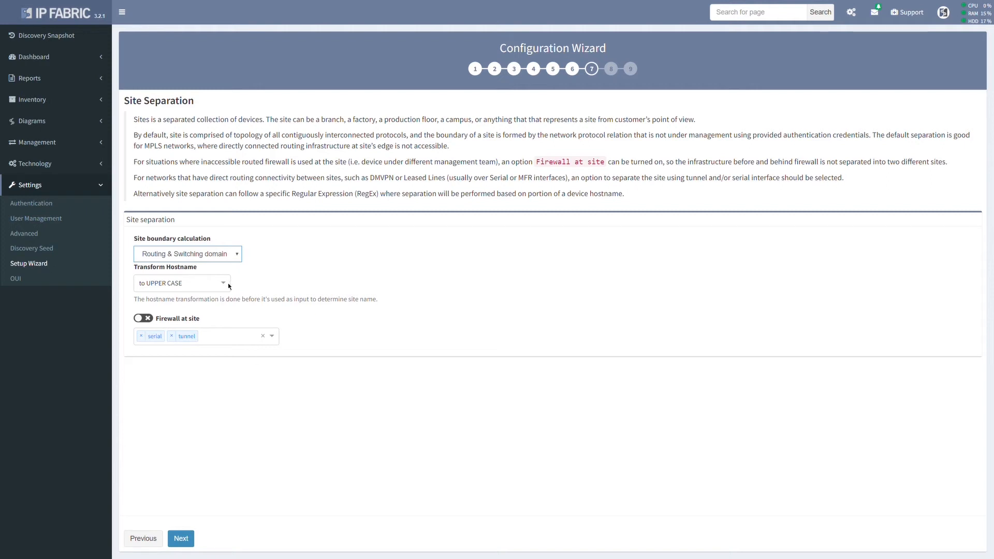
Review backup destinations, leaving scheduled system backup disabled with local hard drive.
click(180, 539)
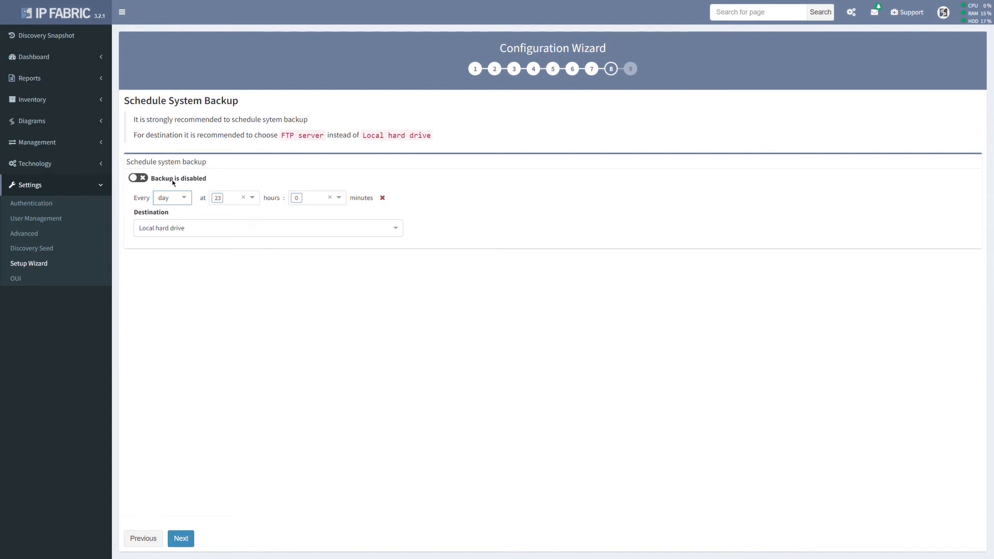
click(136, 178)
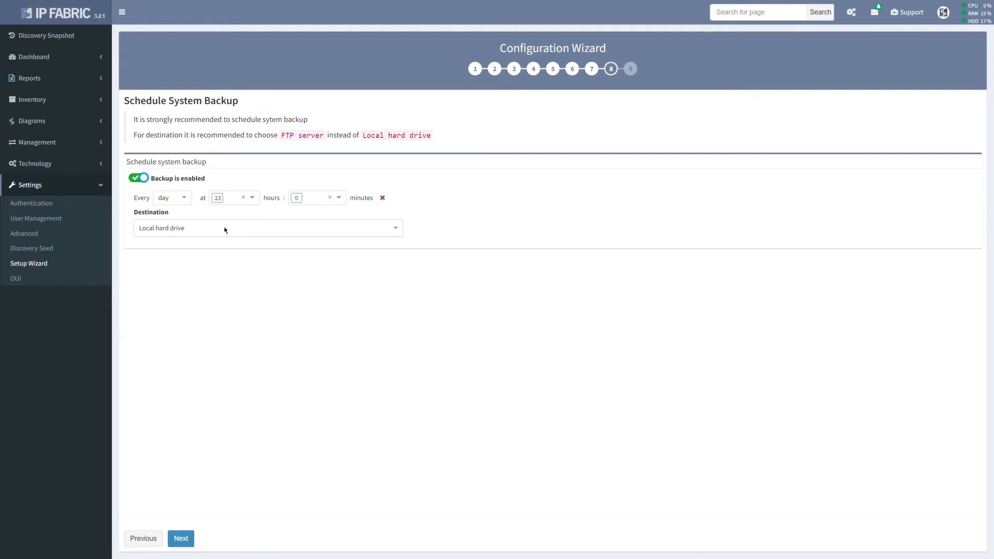
click(266, 228)
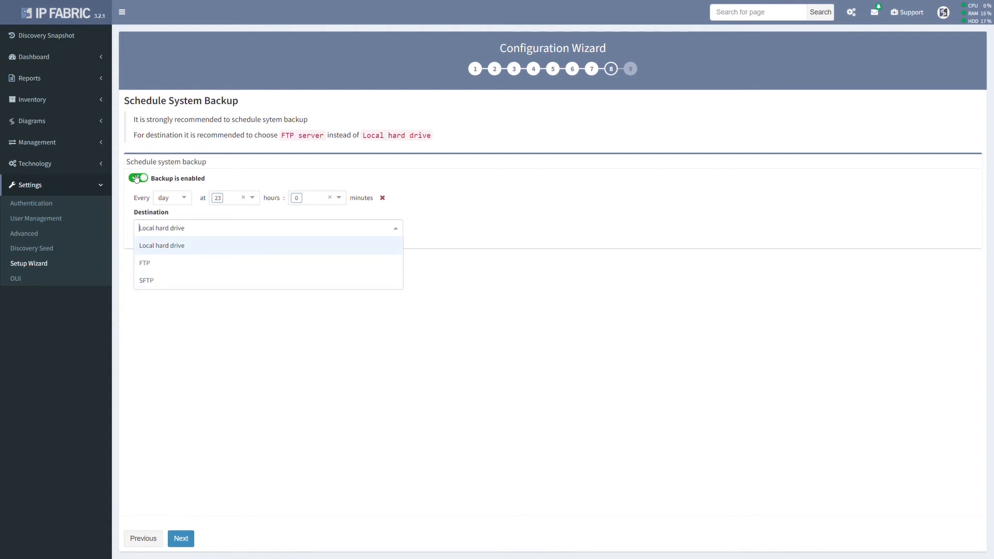
click(137, 178)
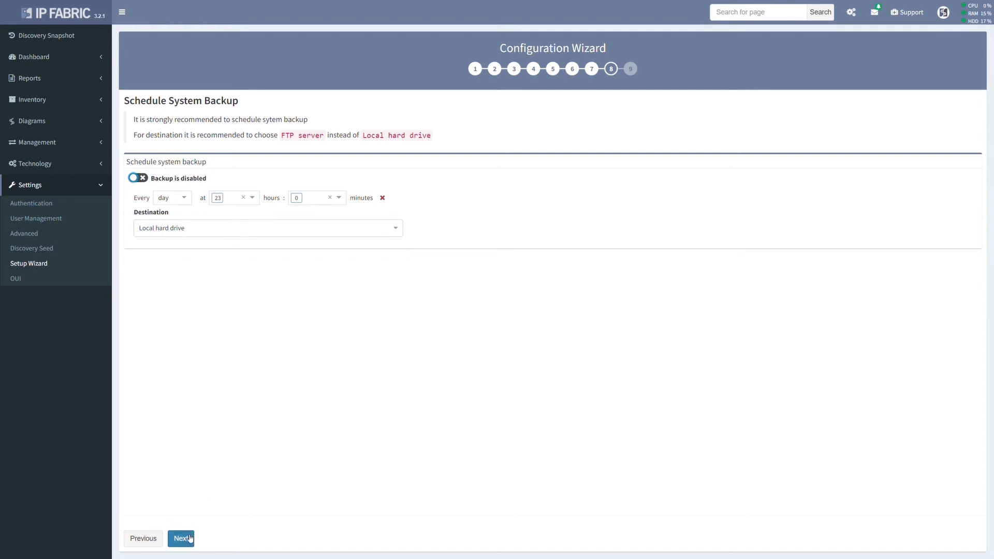
Complete the wizard, landing on the Configuration complete screen with Start Discovery.
click(182, 539)
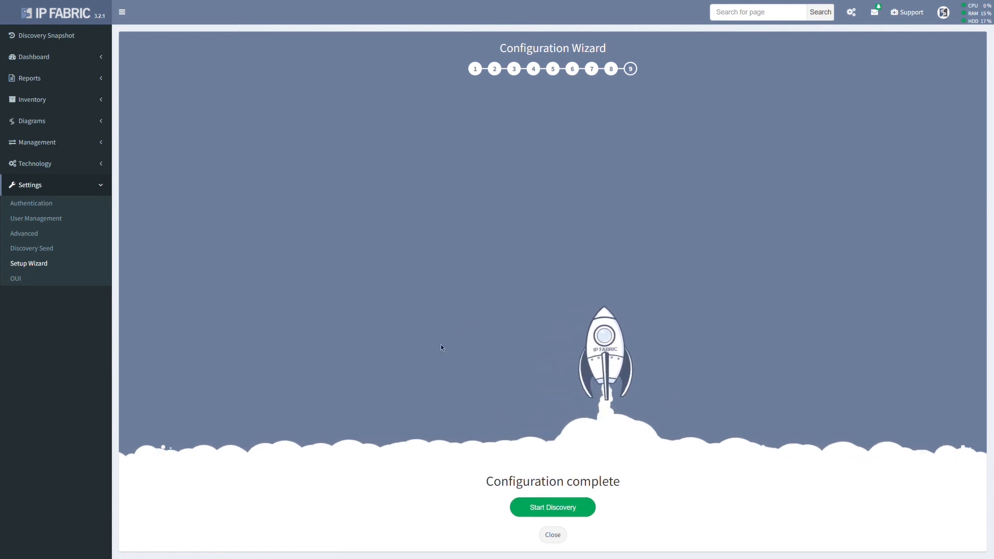
mouse_move(687, 312)
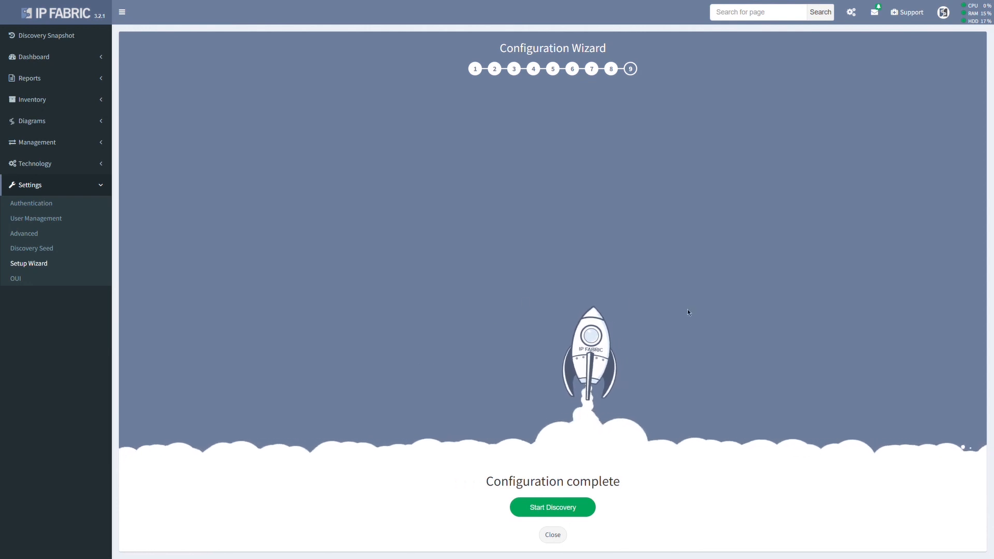